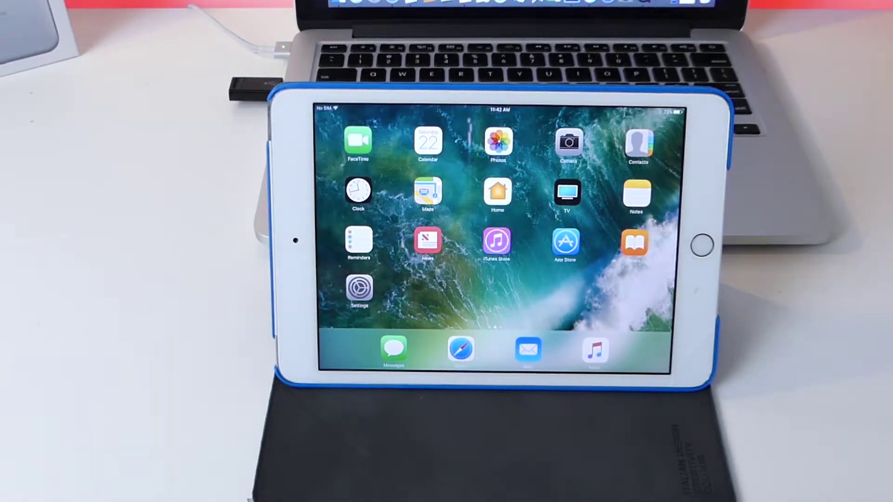
View General > About in Settings, showing the iPad running iOS 10.3.3.
{"action": "left_click", "coordinate": [358, 289]}
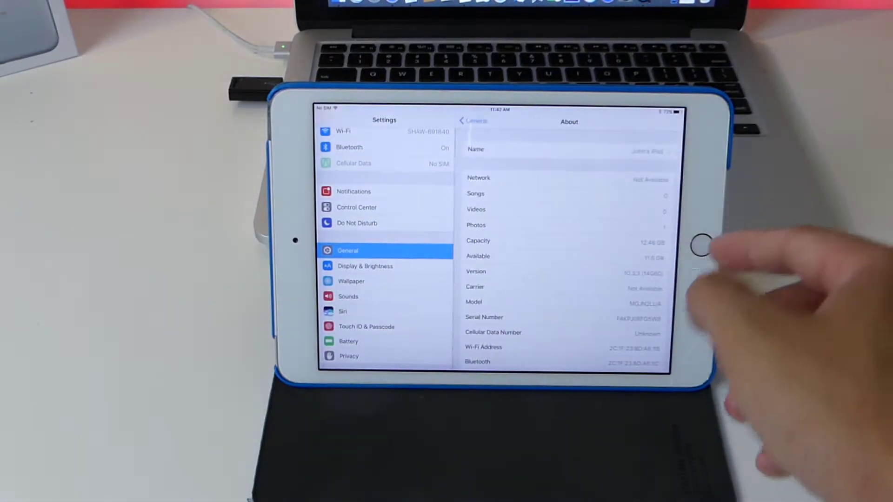
{"action": "scroll", "scroll_direction": "down", "scroll_amount": 3}
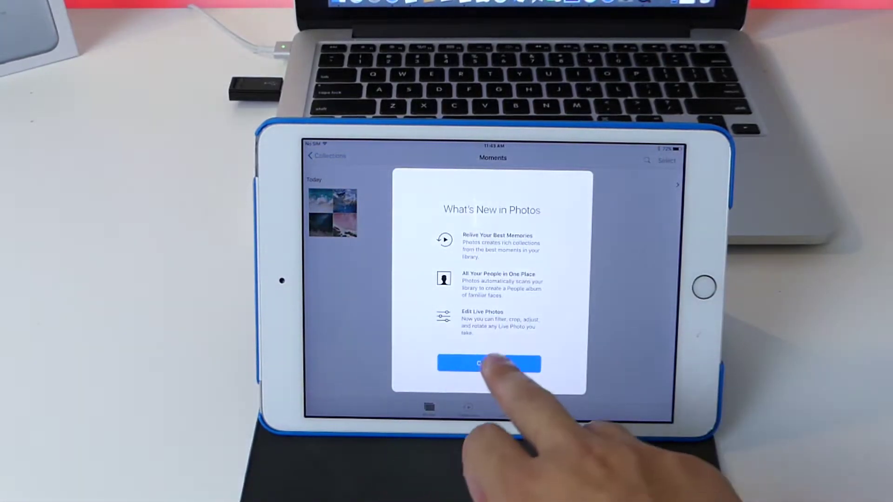
Continue past What's New in Photos to reach the Moments collection.
{"action": "left_click", "coordinate": [489, 364]}
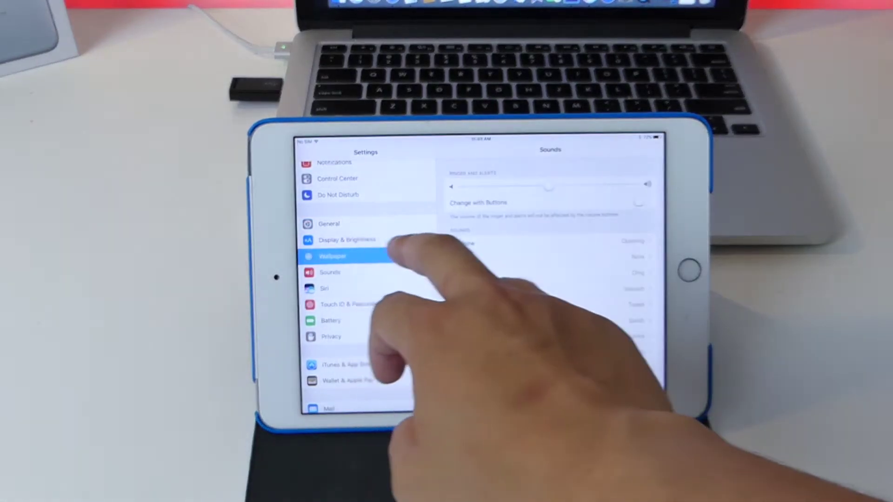
Browse Wallpaper > Choose a New Wallpaper and view the Stills collection.
{"action": "left_click", "coordinate": [333, 256]}
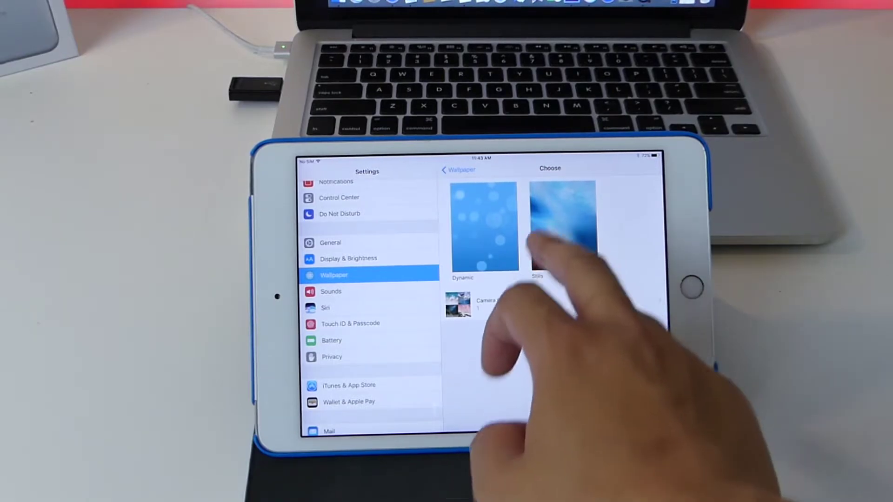
{"action": "left_click", "coordinate": [560, 225]}
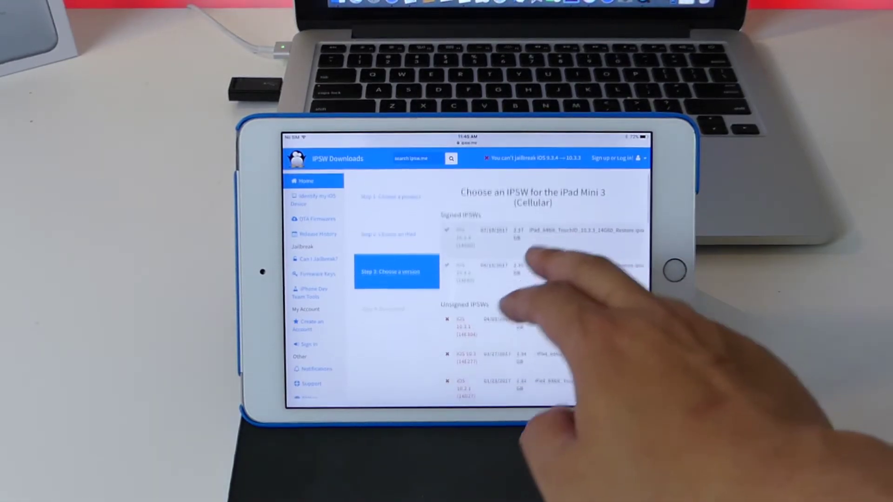
Scroll the Signed and Unsigned IPSW lists for the iPad Mini 3 (Cellular) on ipsw.me.
{"action": "scroll", "scroll_direction": "down", "scroll_amount": 3}
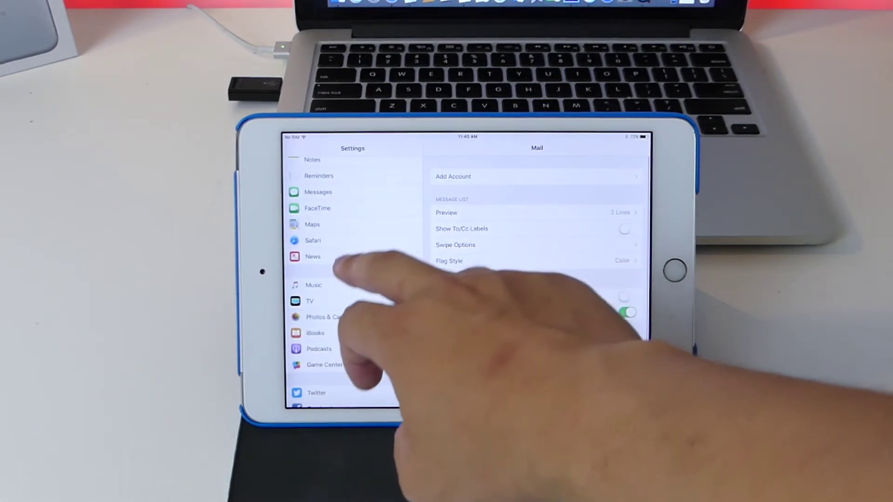
Scroll the Settings sidebar past Mail toward General.
{"action": "scroll", "scroll_direction": "down", "scroll_amount": 3}
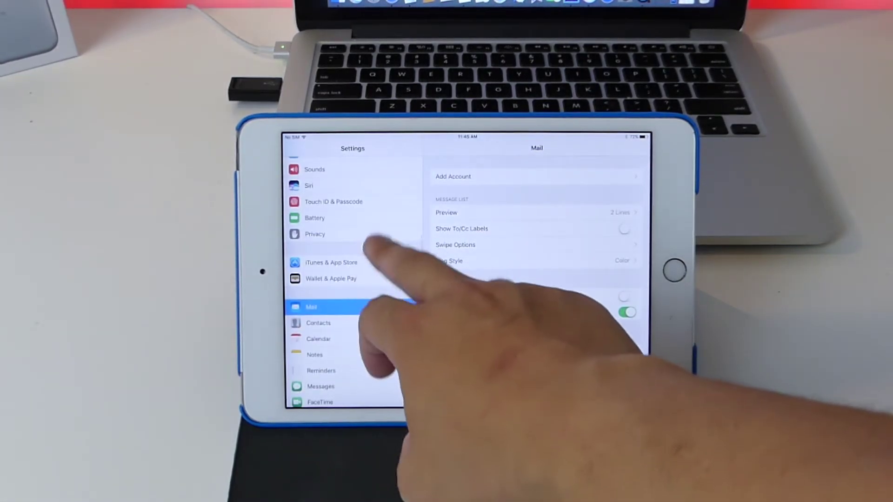